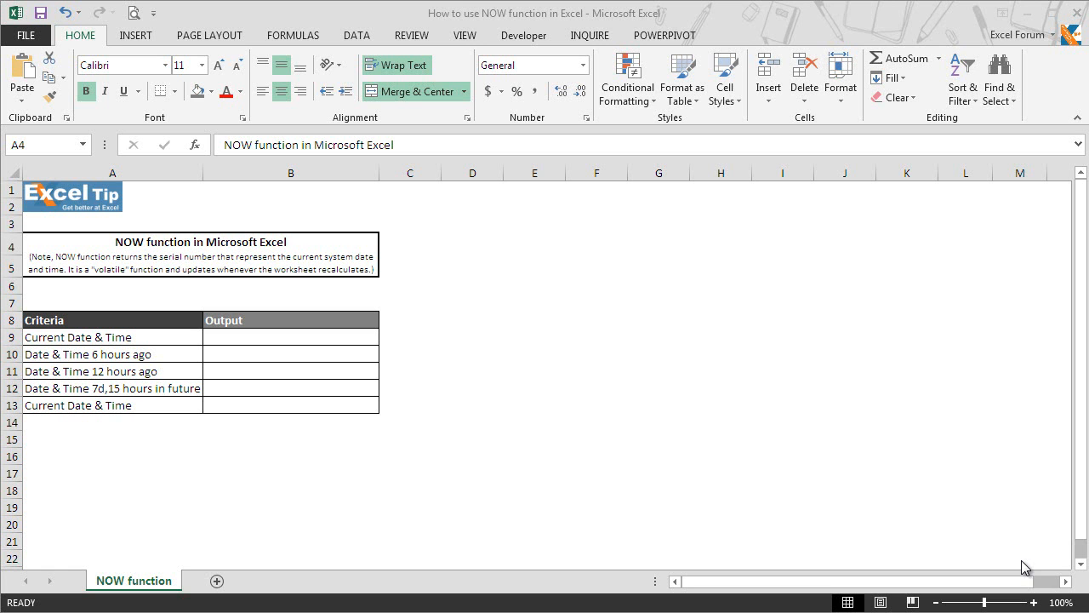
{"action": "mouse_move", "coordinate": [299, 349]}
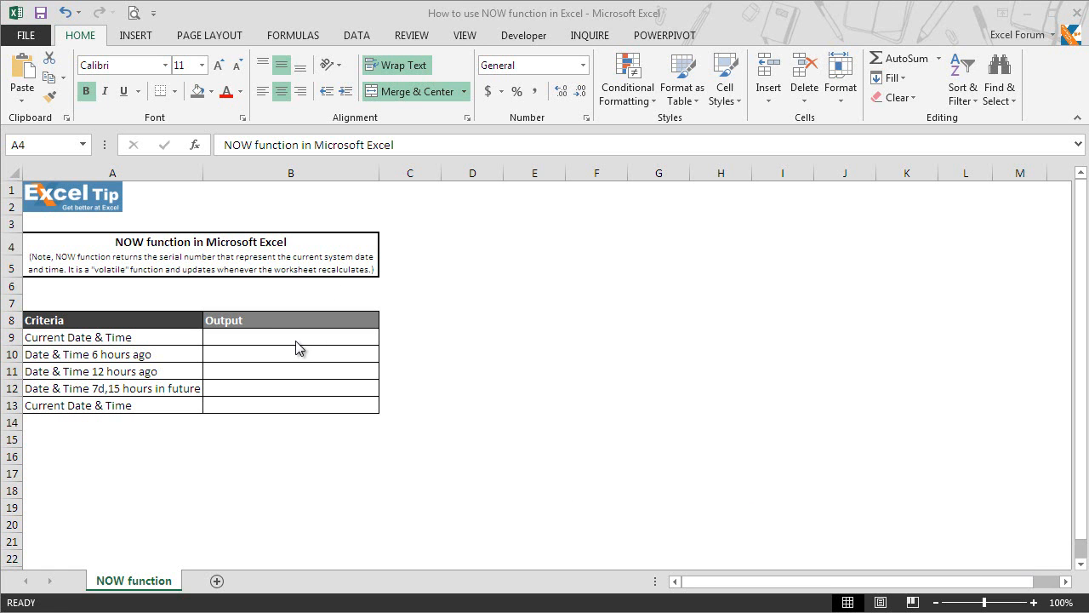
- Enter =NOW( in B9 so it shows today's date and time
{"action": "left_click", "coordinate": [291, 337]}
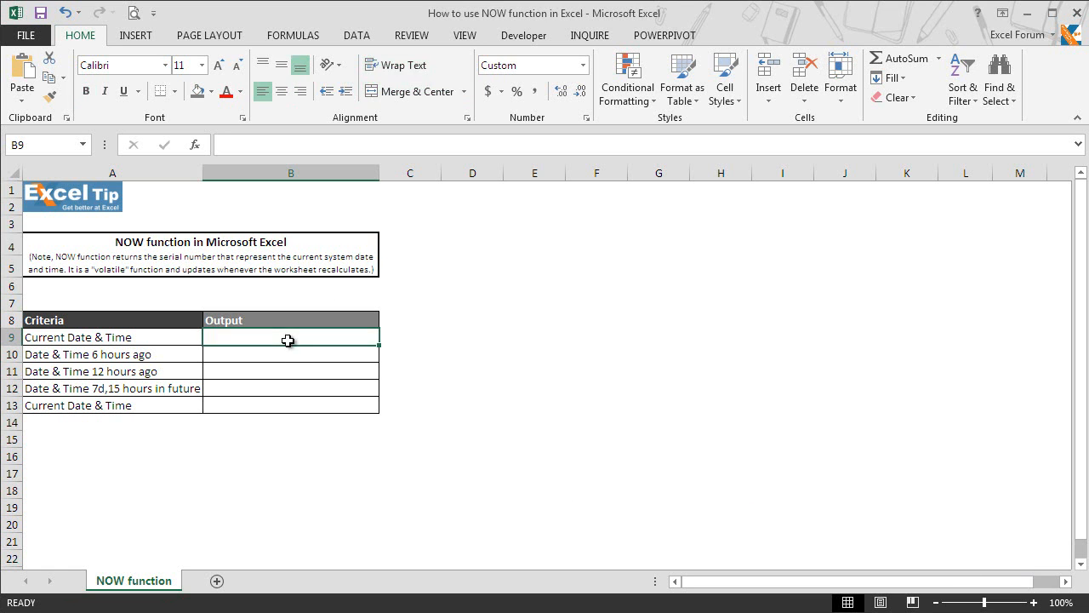
{"action": "type", "text": "=no"}
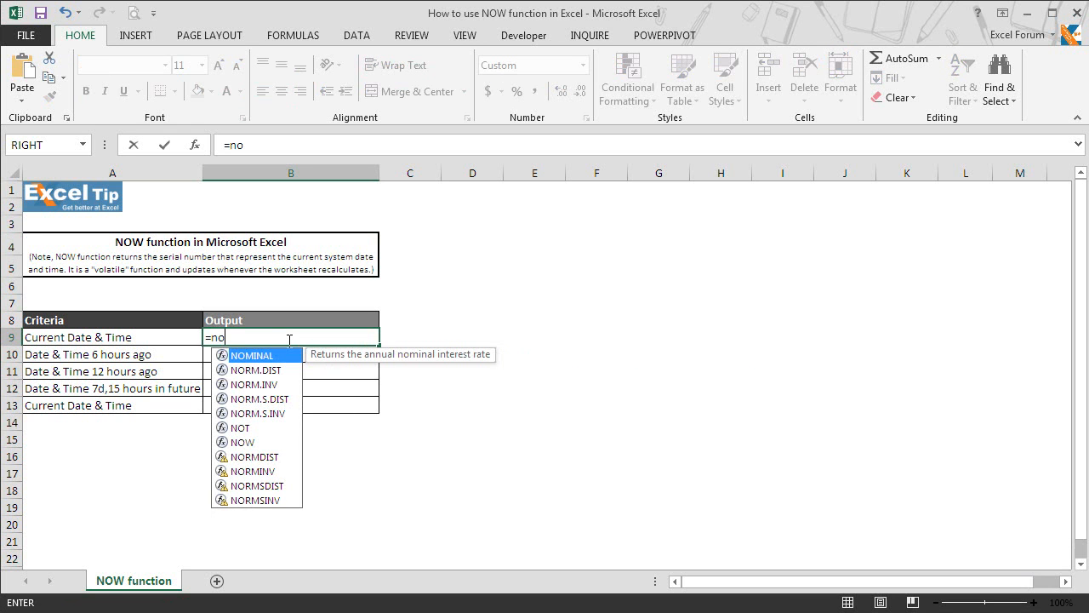
{"action": "type", "text": "w"}
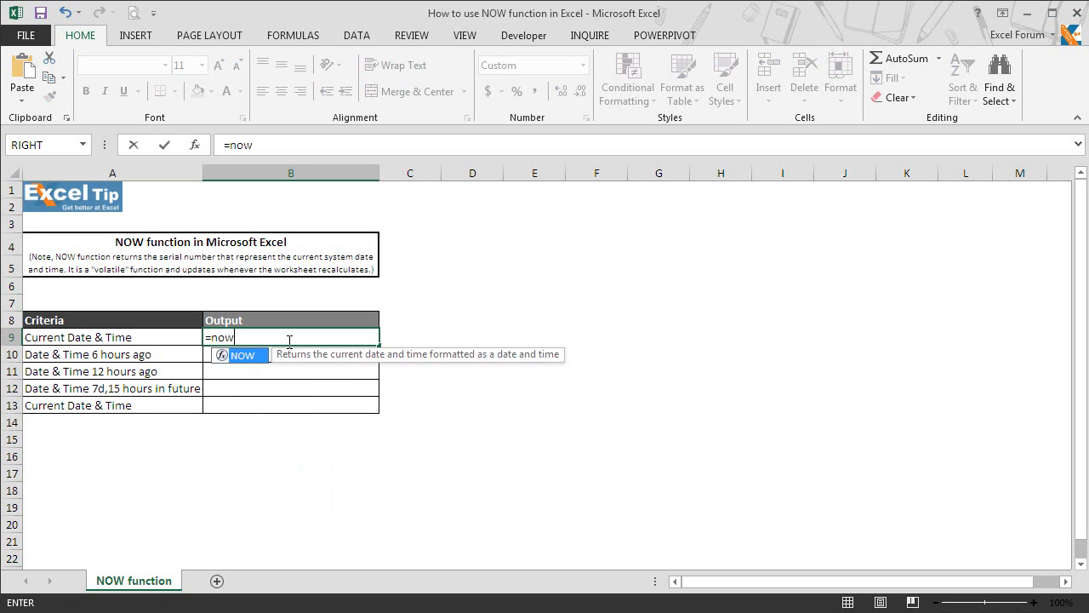
{"action": "type", "text": "("}
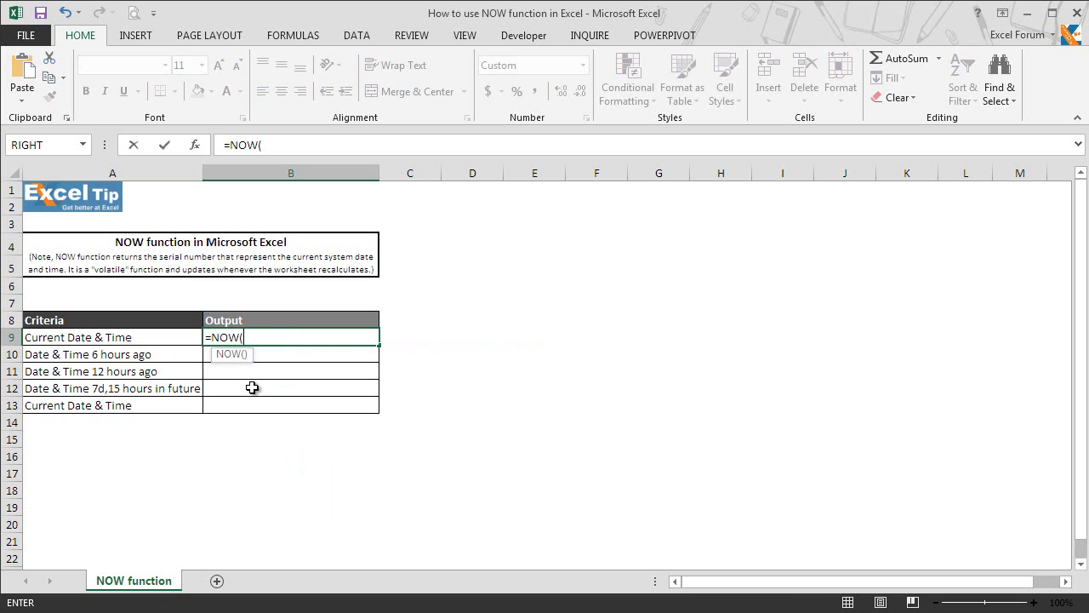
{"action": "mouse_move", "coordinate": [245, 365]}
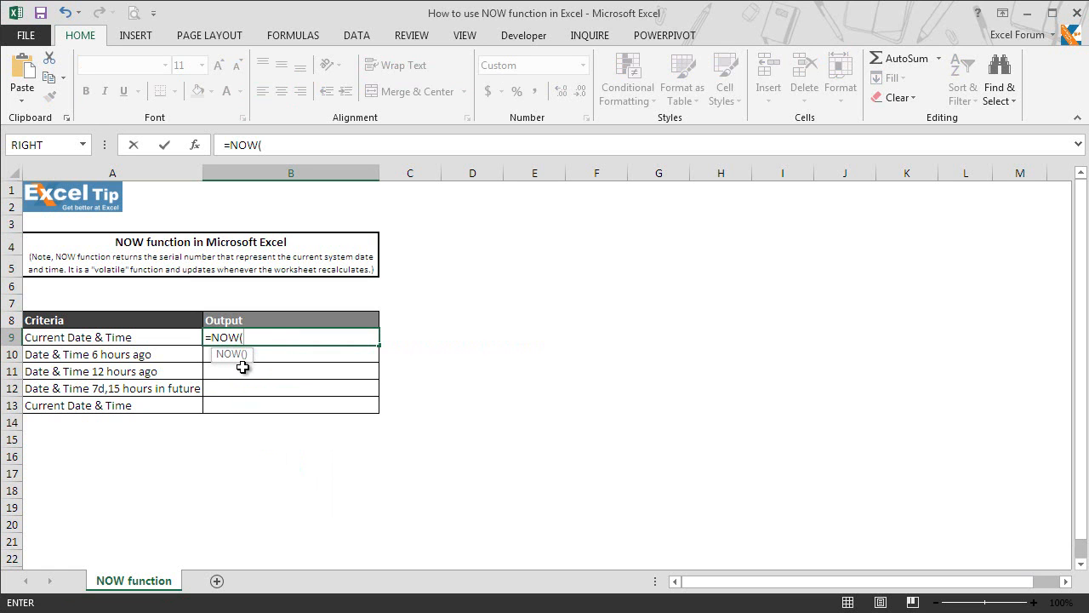
{"action": "key", "text": "Enter"}
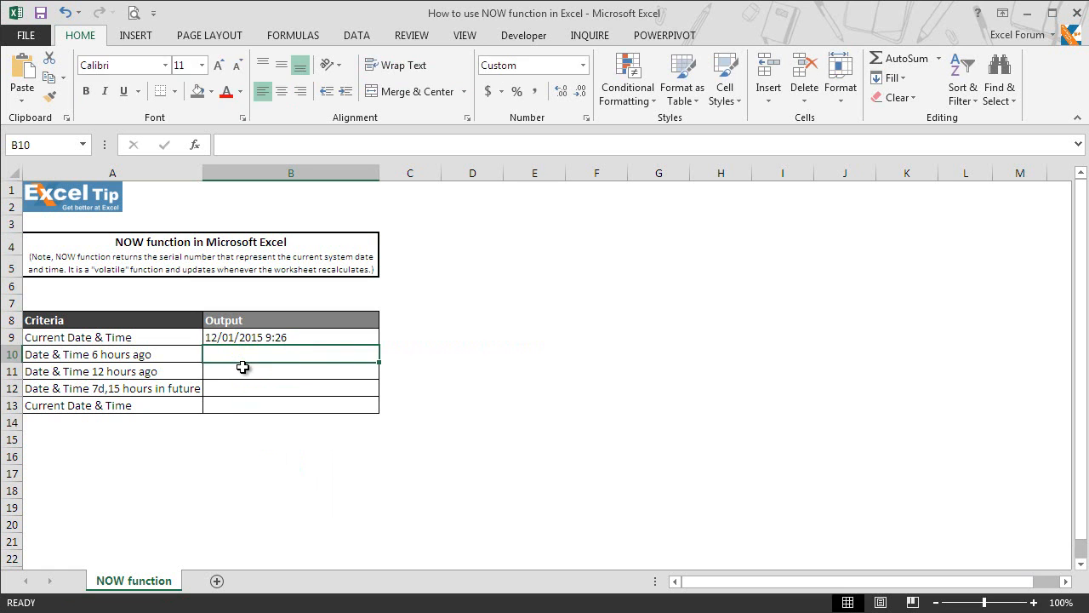
{"action": "mouse_move", "coordinate": [303, 347]}
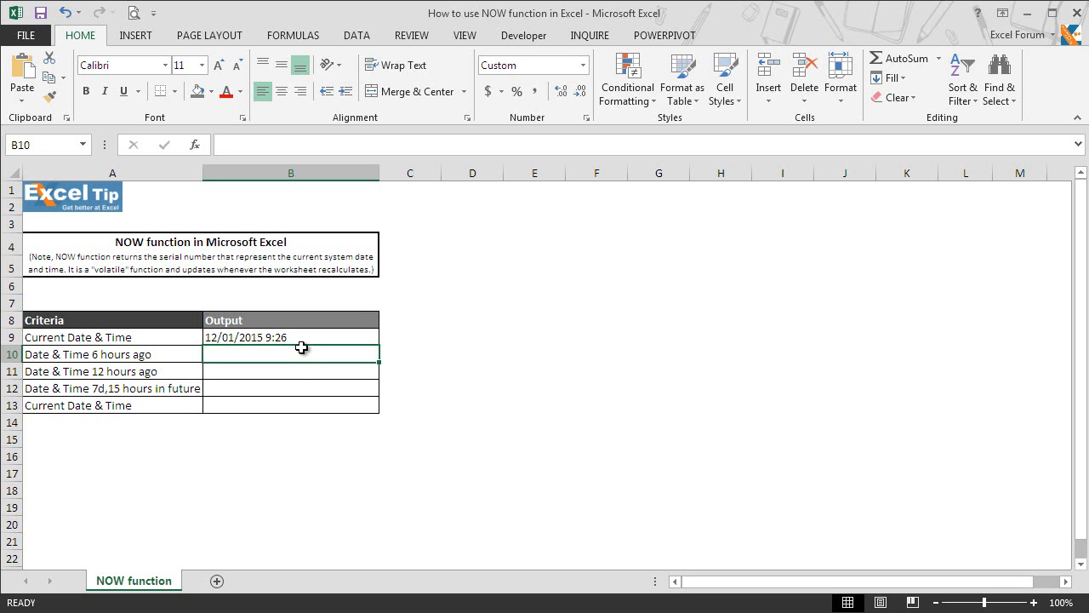
{"action": "mouse_move", "coordinate": [304, 348]}
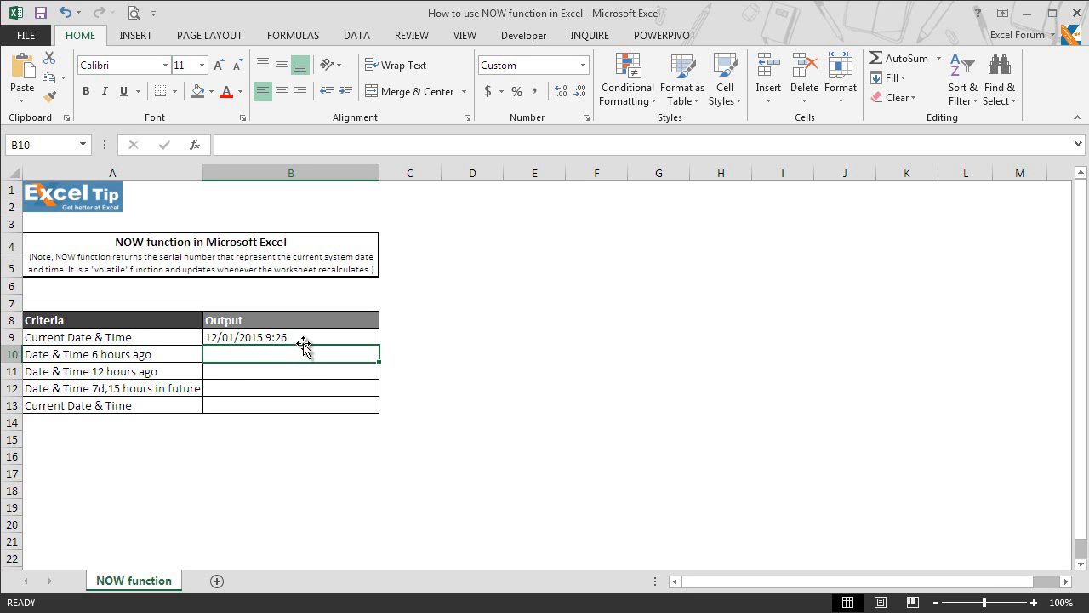
{"action": "mouse_move", "coordinate": [303, 349]}
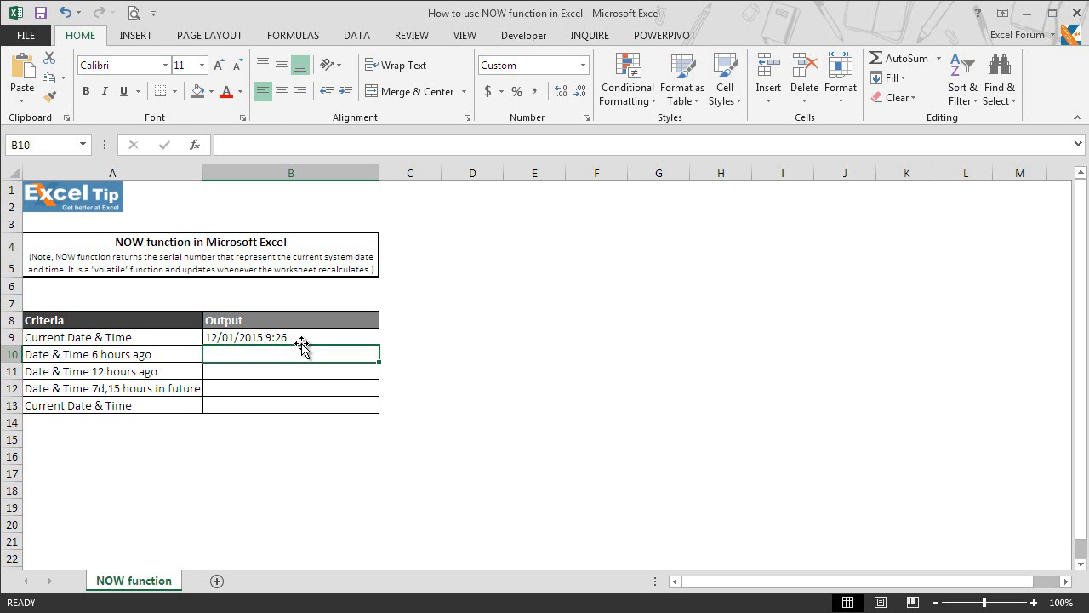
{"action": "left_click", "coordinate": [291, 337]}
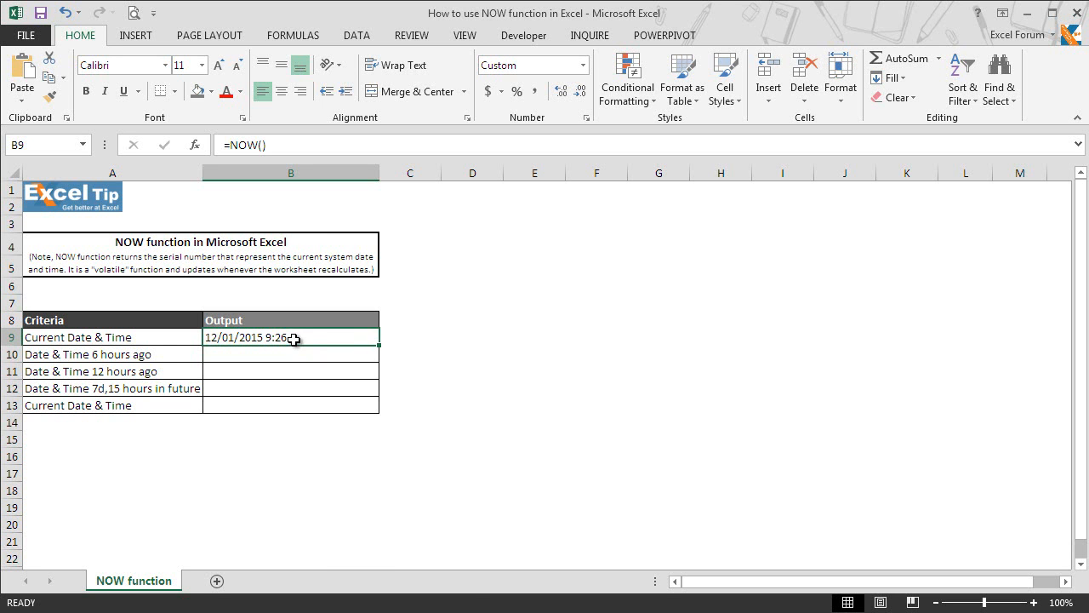
{"action": "right_click", "coordinate": [292, 337]}
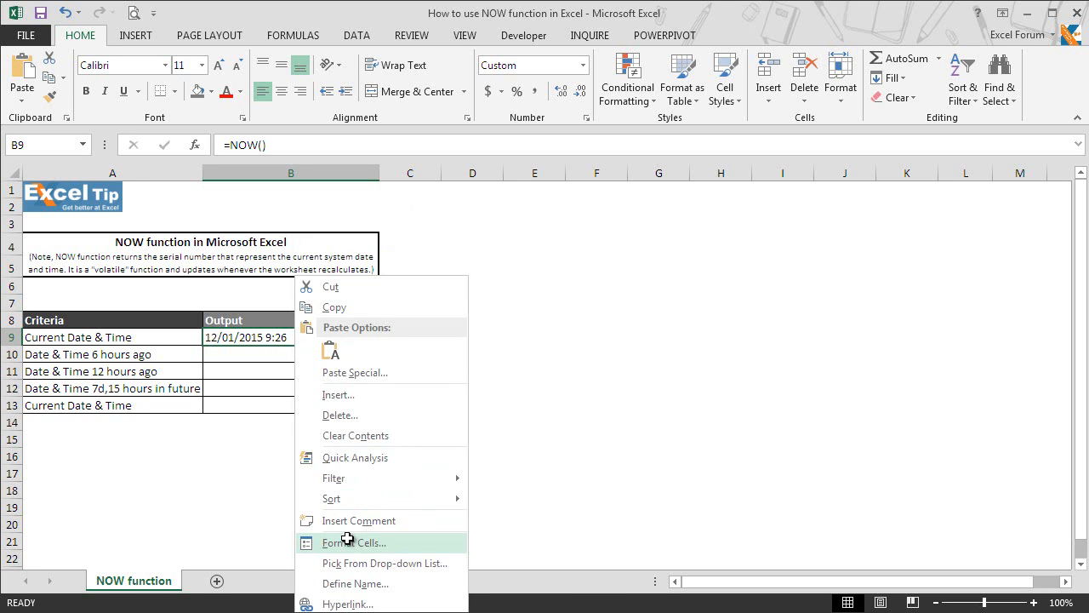
{"action": "left_click", "coordinate": [354, 541]}
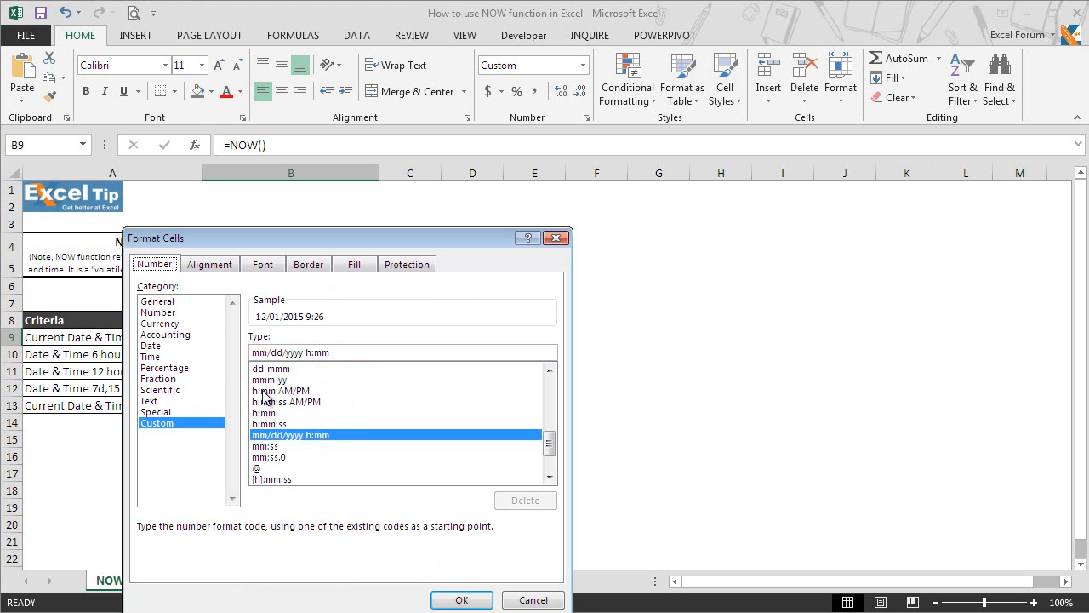
{"action": "mouse_move", "coordinate": [286, 425]}
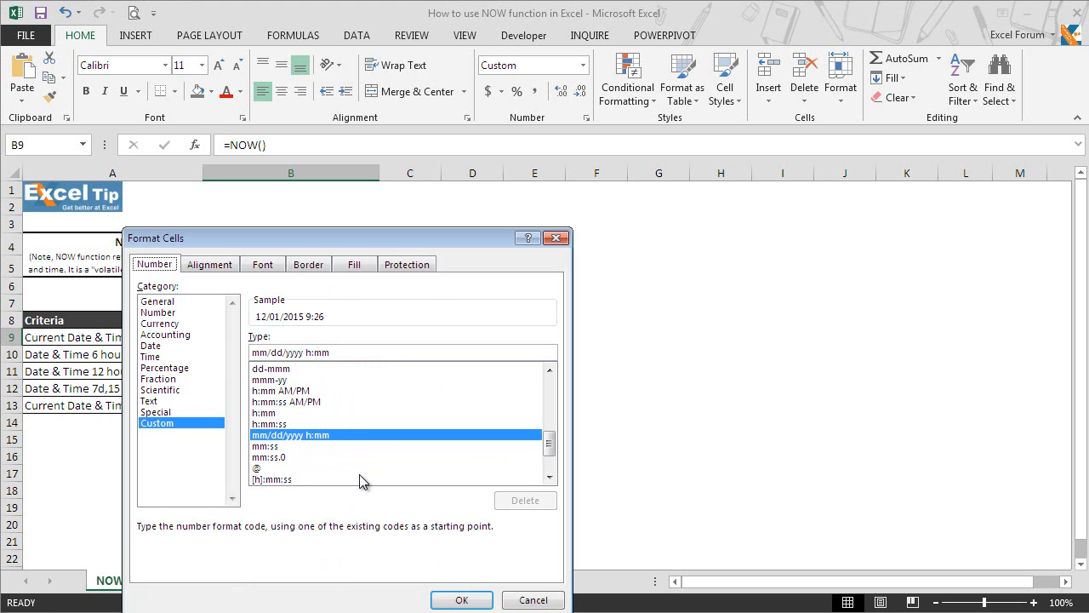
{"action": "left_click", "coordinate": [462, 599]}
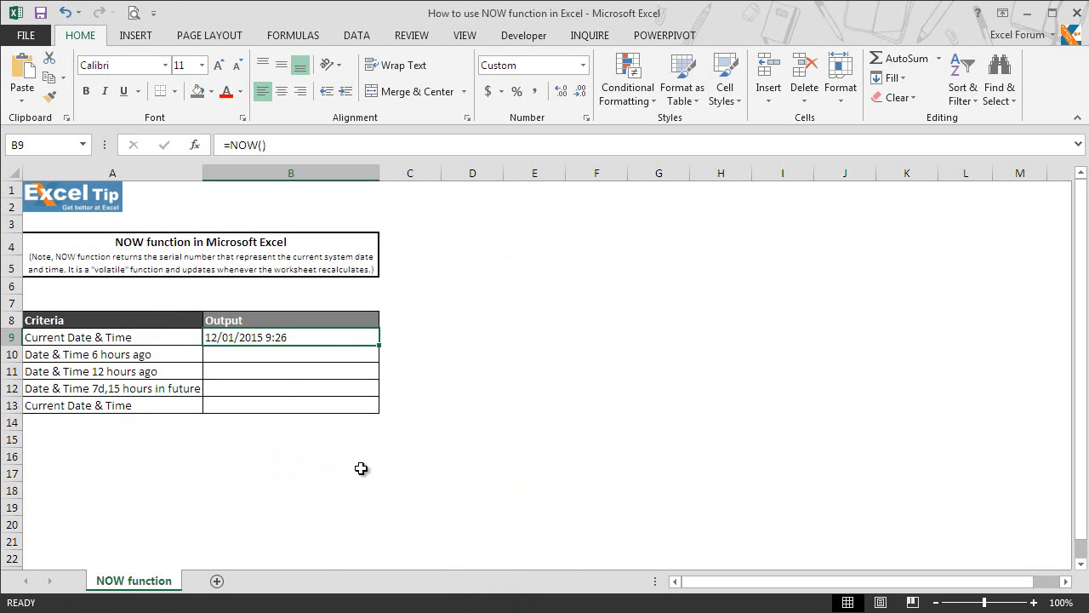
{"action": "mouse_move", "coordinate": [303, 315]}
{"action": "type", "text": "="}
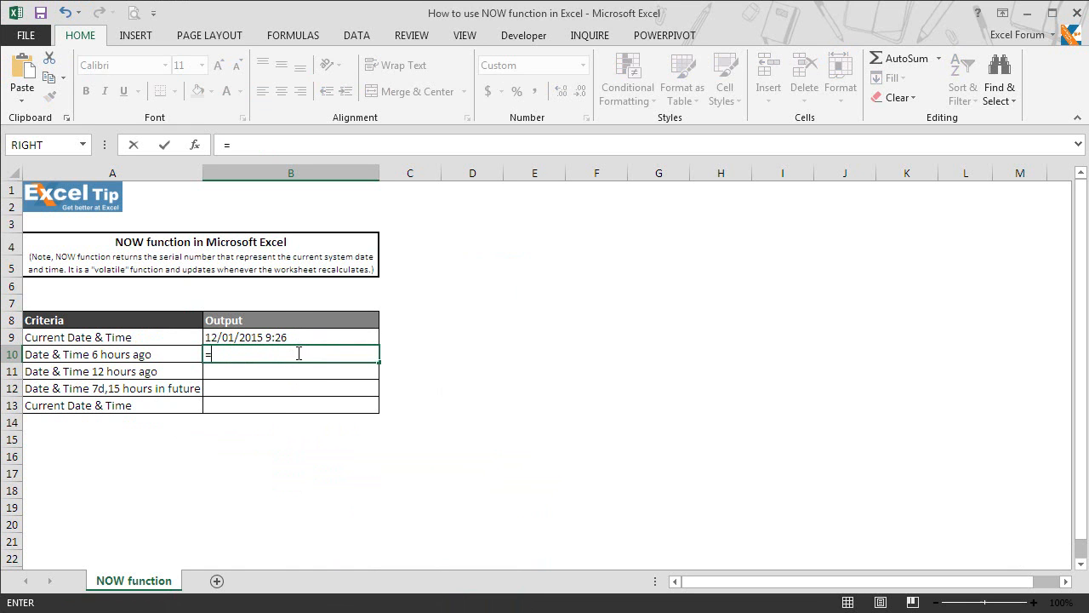
- Build =NOW()-(1/24*6) in B10, first trying -0.25, to give the time six hours ago
{"action": "type", "text": "NOW("}
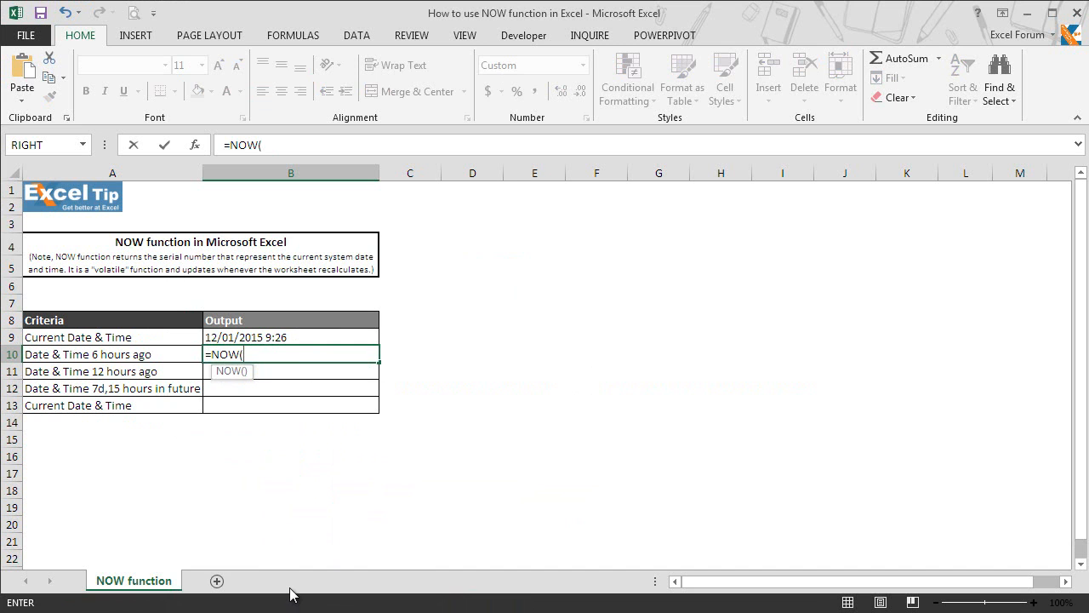
{"action": "type", "text": ")"}
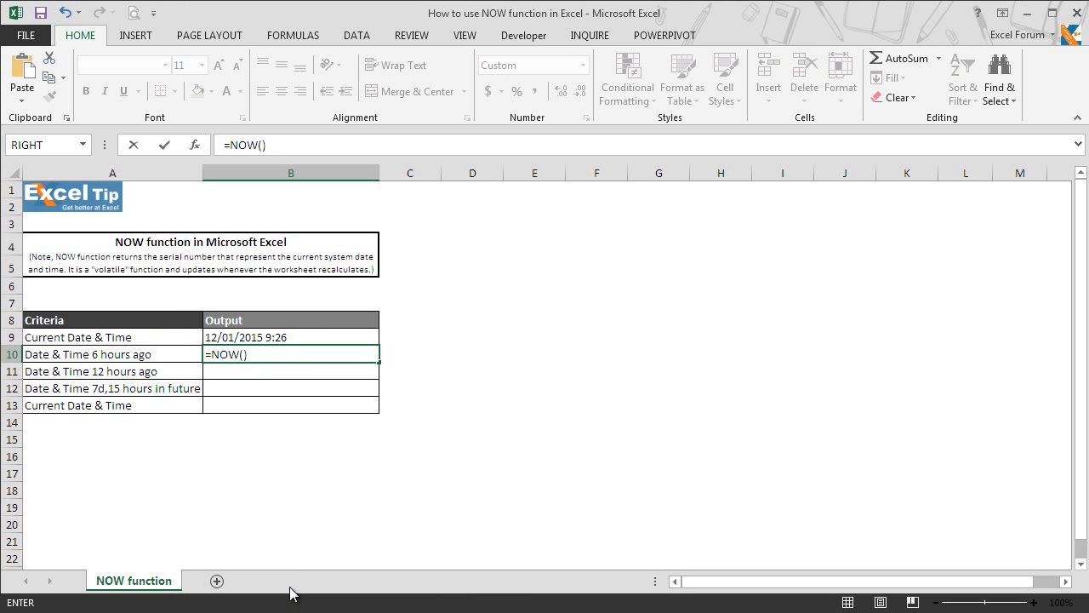
{"action": "type", "text": "-"}
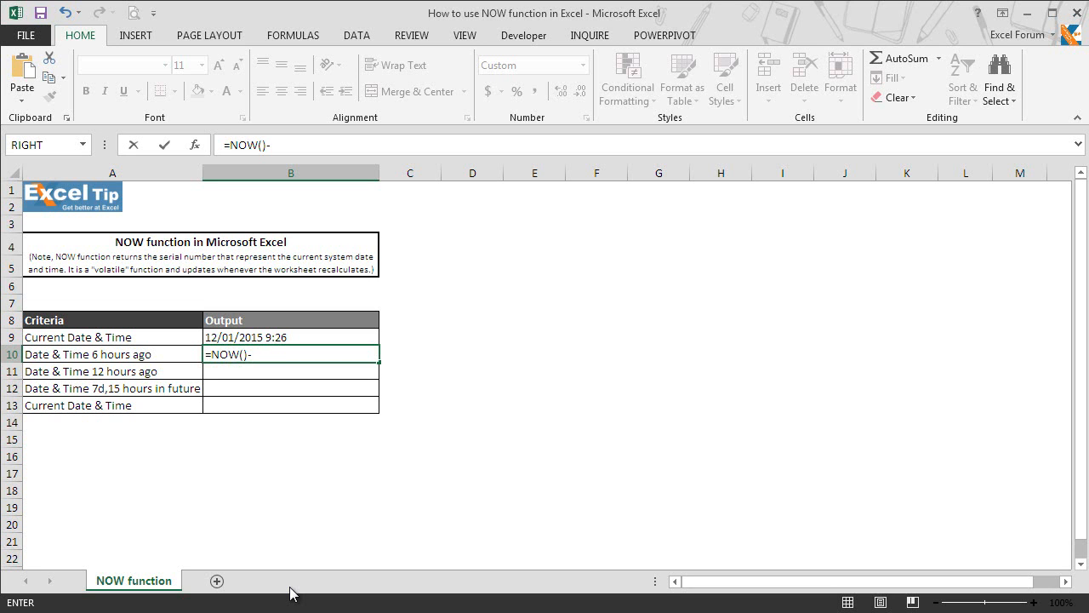
{"action": "type", "text": "0.2"}
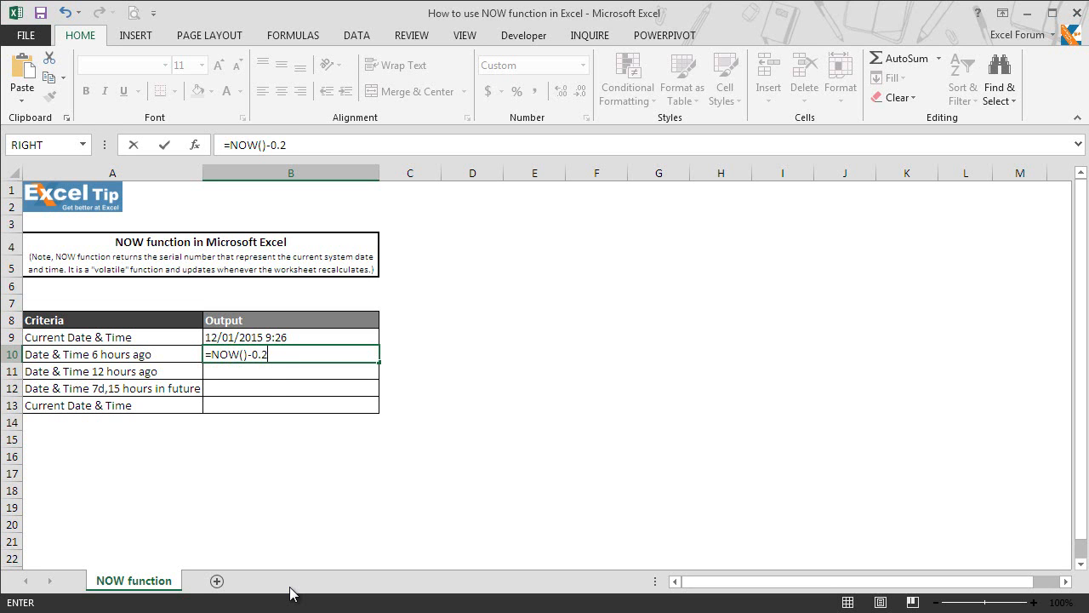
{"action": "type", "text": "5"}
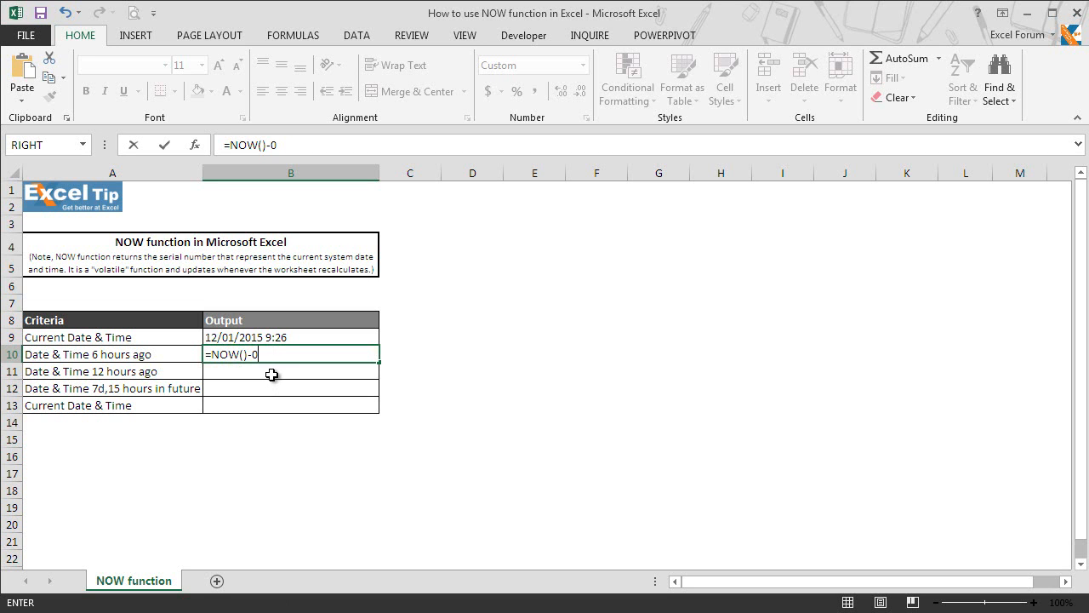
{"action": "type", "text": "(1/2"}
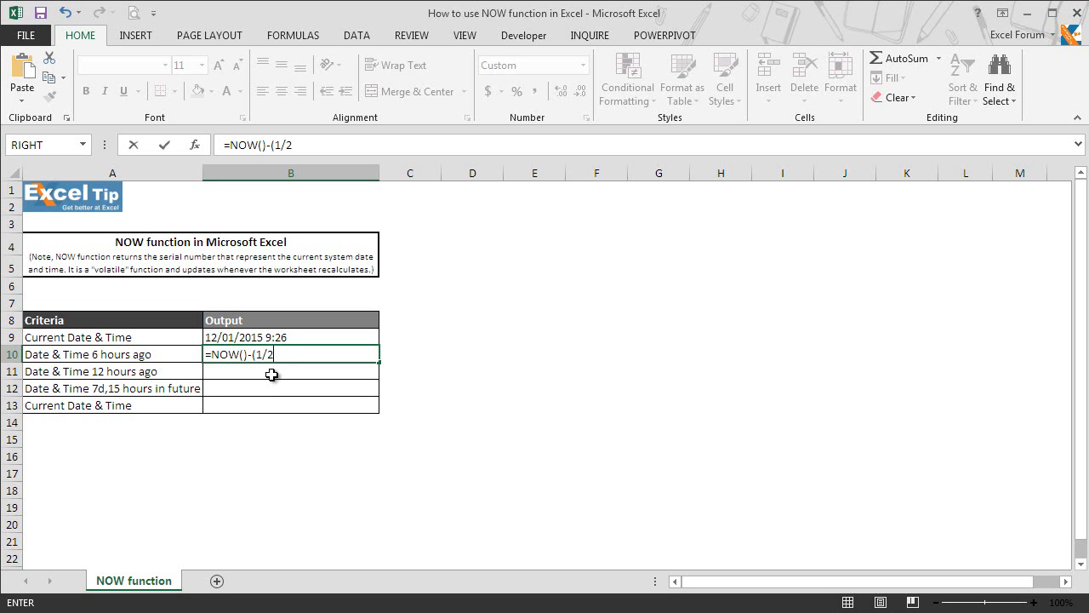
{"action": "type", "text": "4*"}
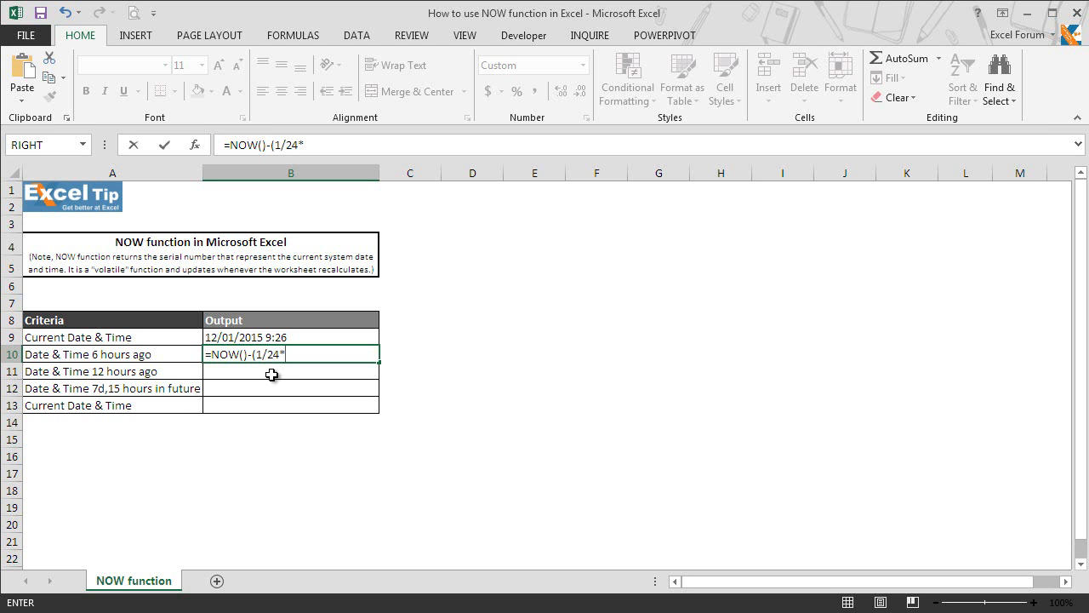
{"action": "type", "text": "6"}
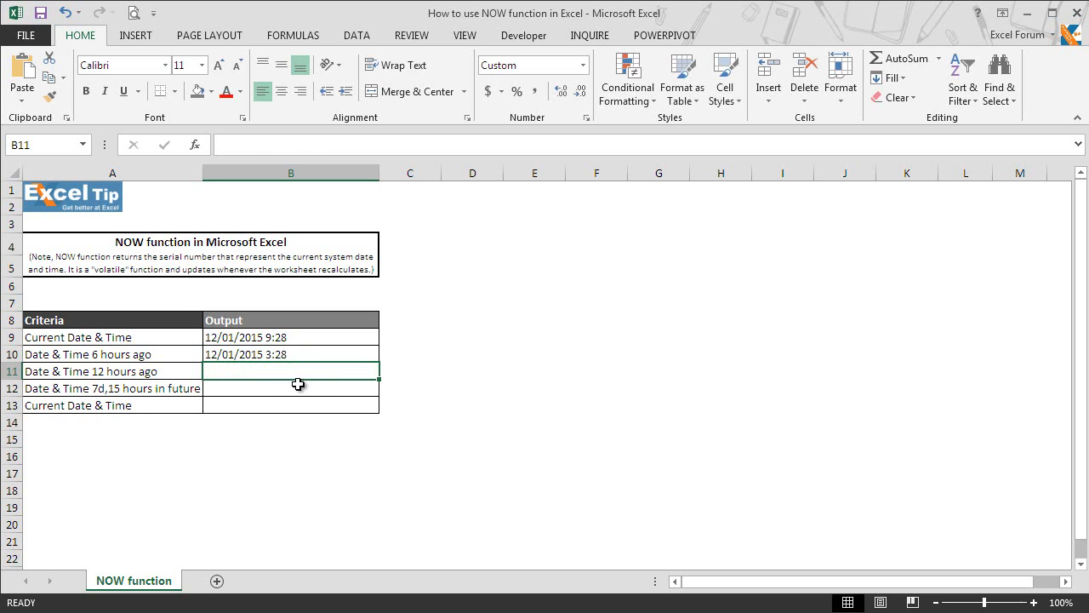
{"action": "mouse_move", "coordinate": [306, 374]}
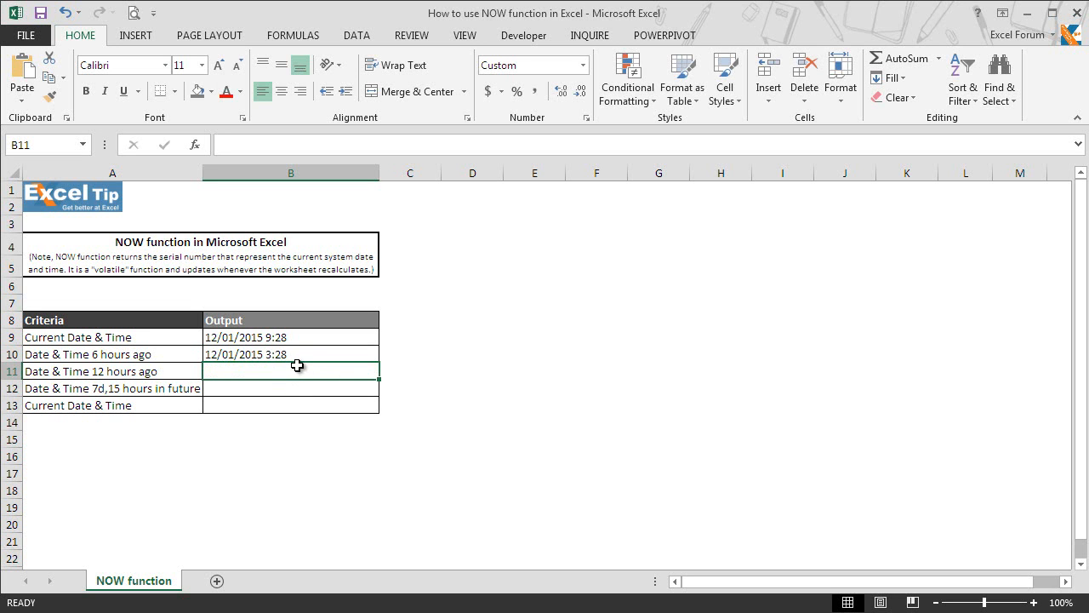
{"action": "mouse_move", "coordinate": [303, 368]}
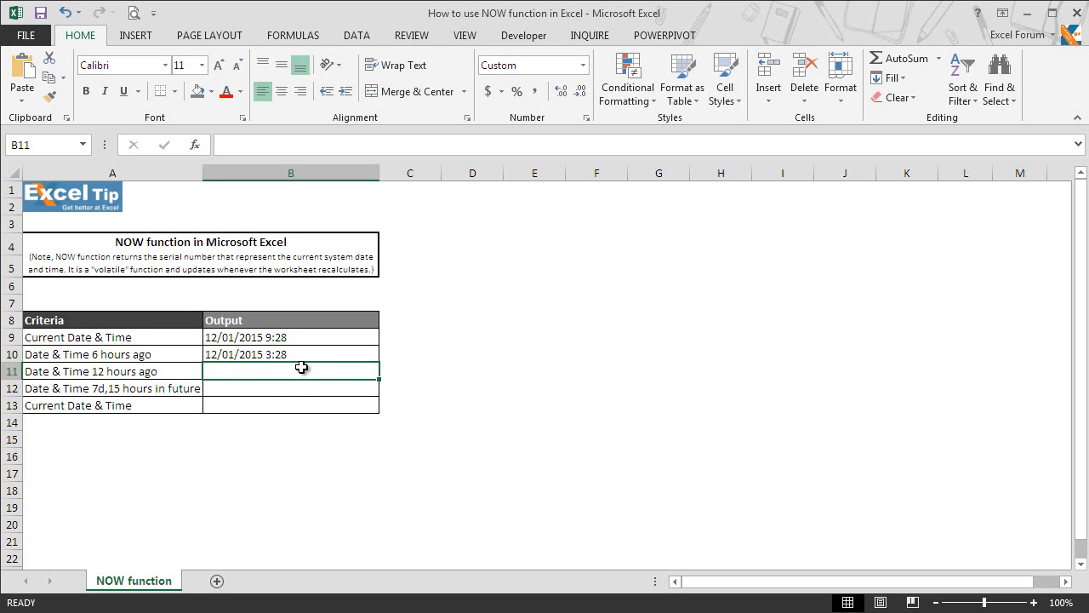
- Enter =NOW()-(1/24*12) in B11 for the date and time twelve hours ago
{"action": "type", "text": "=NOW("}
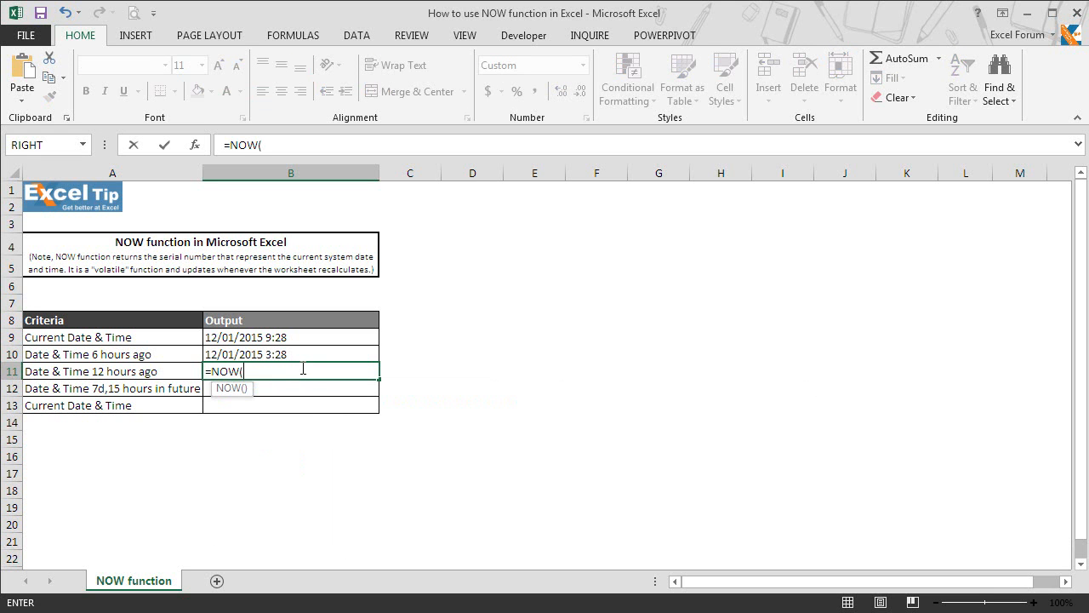
{"action": "type", "text": ")-"}
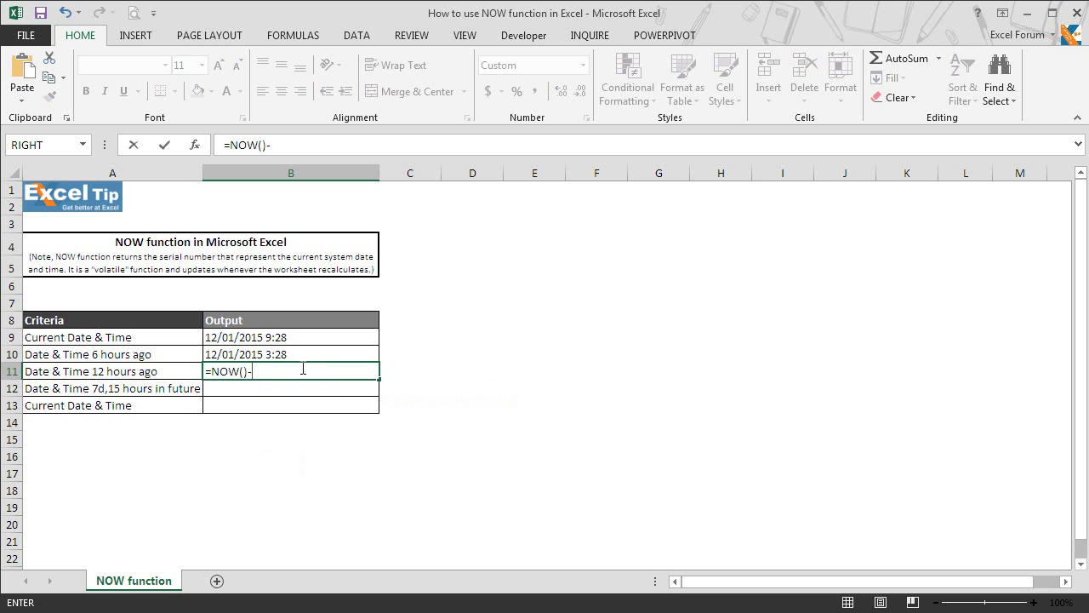
{"action": "type", "text": "("}
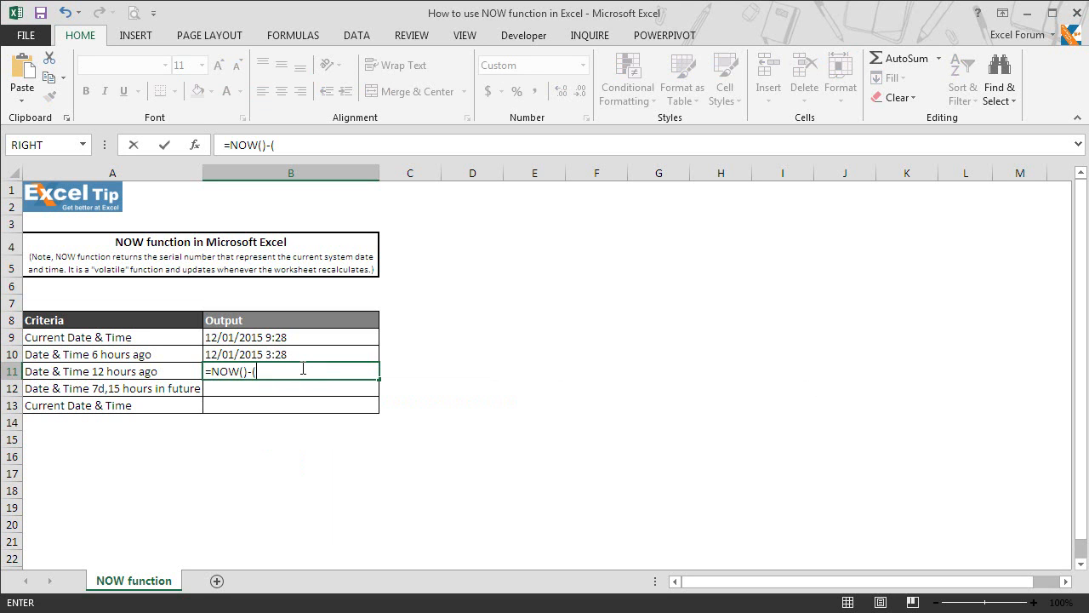
{"action": "type", "text": "1"}
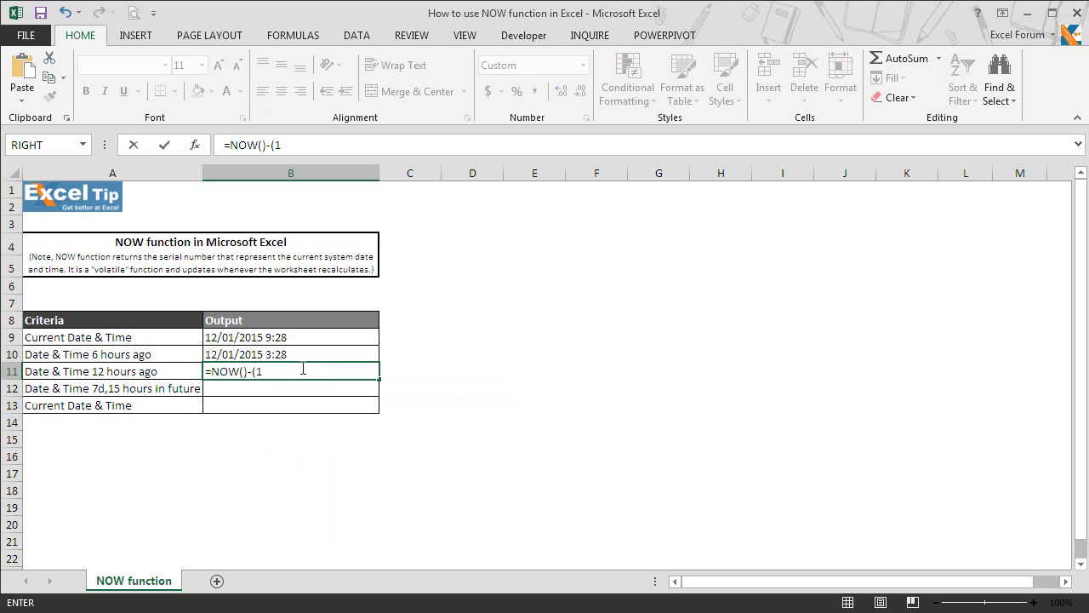
{"action": "type", "text": "/24*12"}
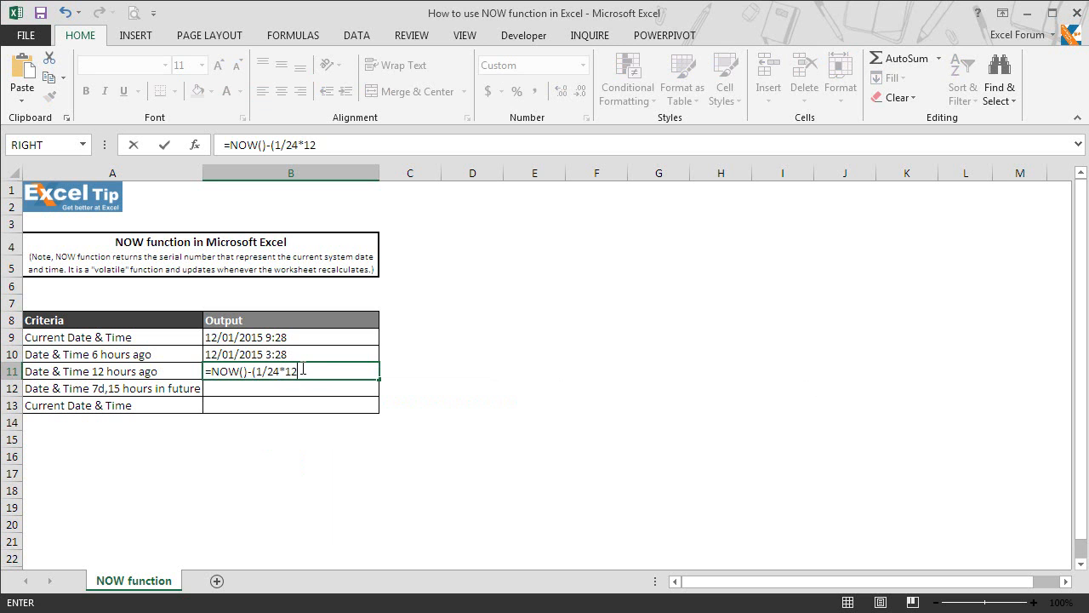
{"action": "key", "text": "enter"}
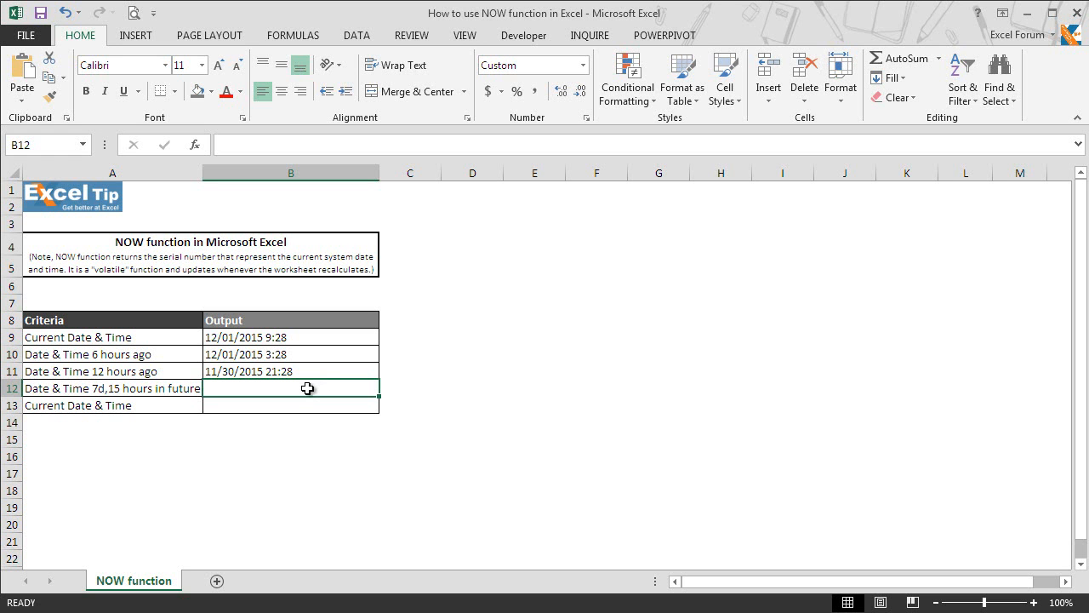
- Write =now()+7+(1/24*15) in B12 for a date a week and fifteen hours ahead
{"action": "type", "text": "=now"}
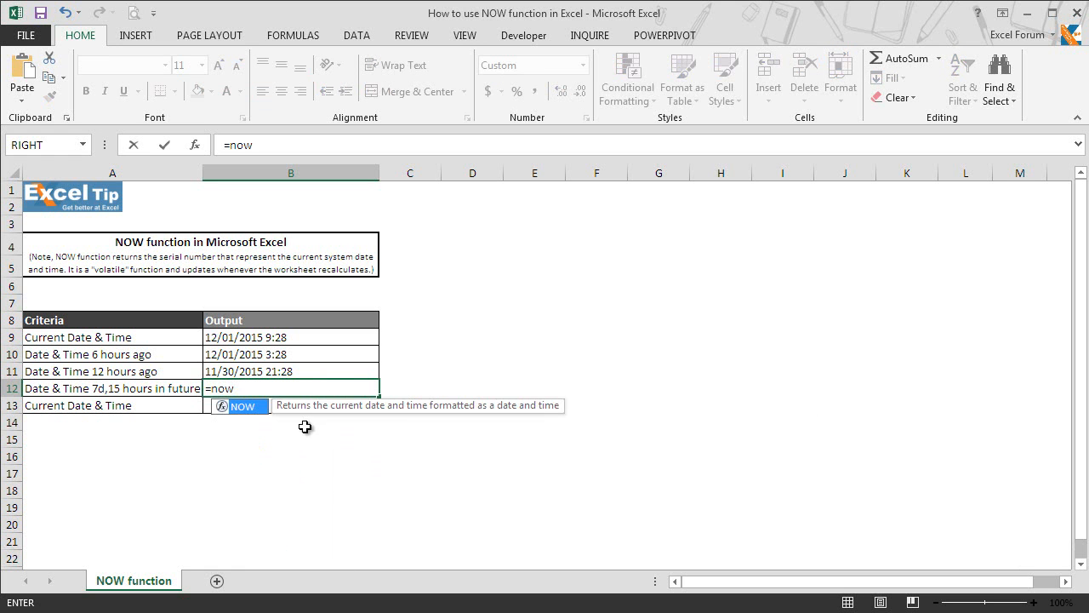
{"action": "type", "text": "()"}
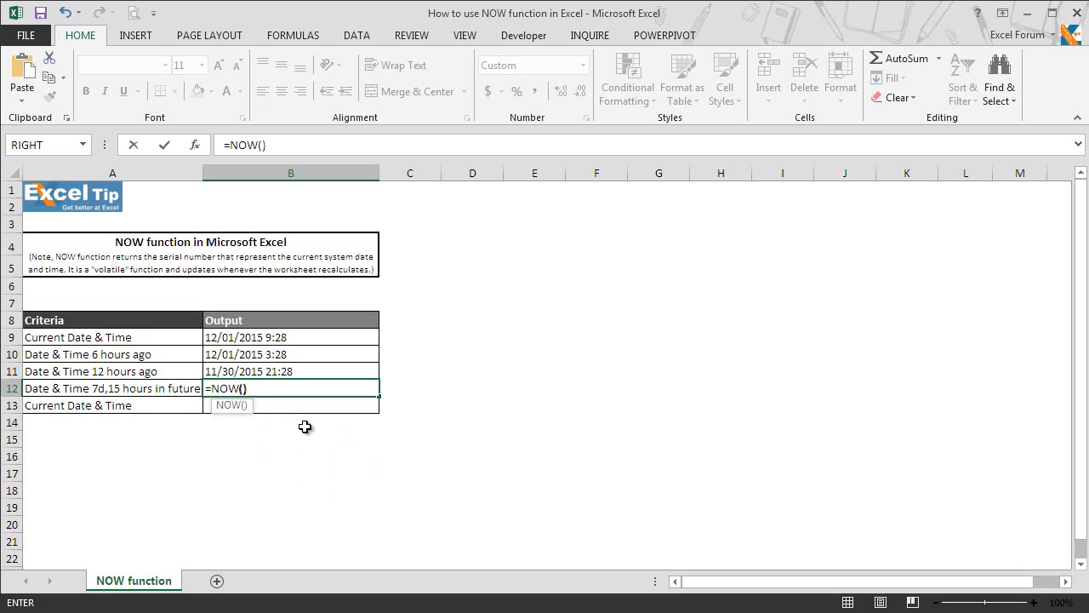
{"action": "type", "text": "+"}
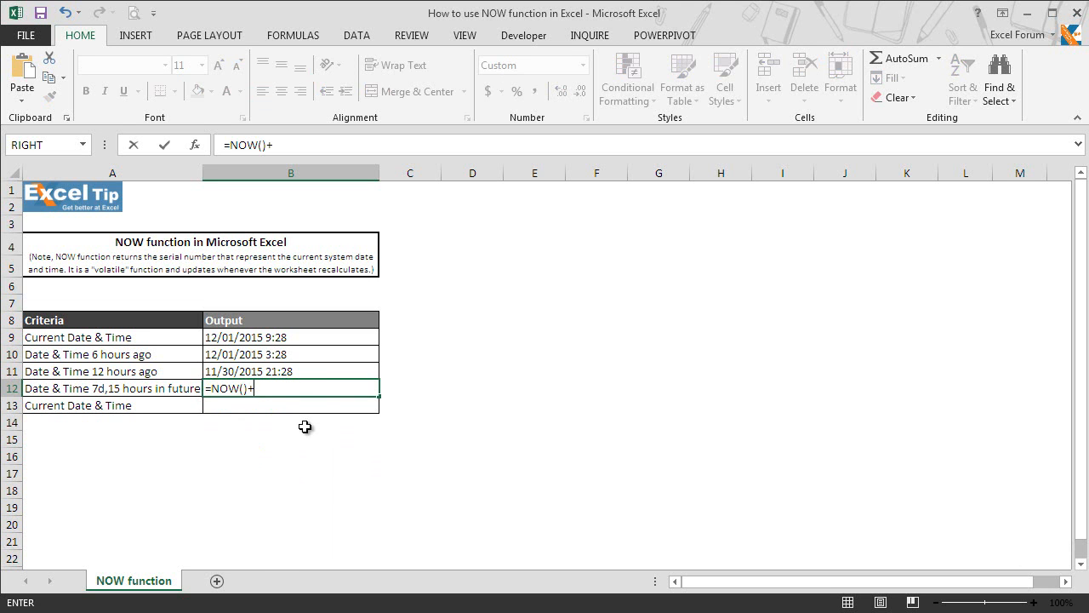
{"action": "type", "text": "7"}
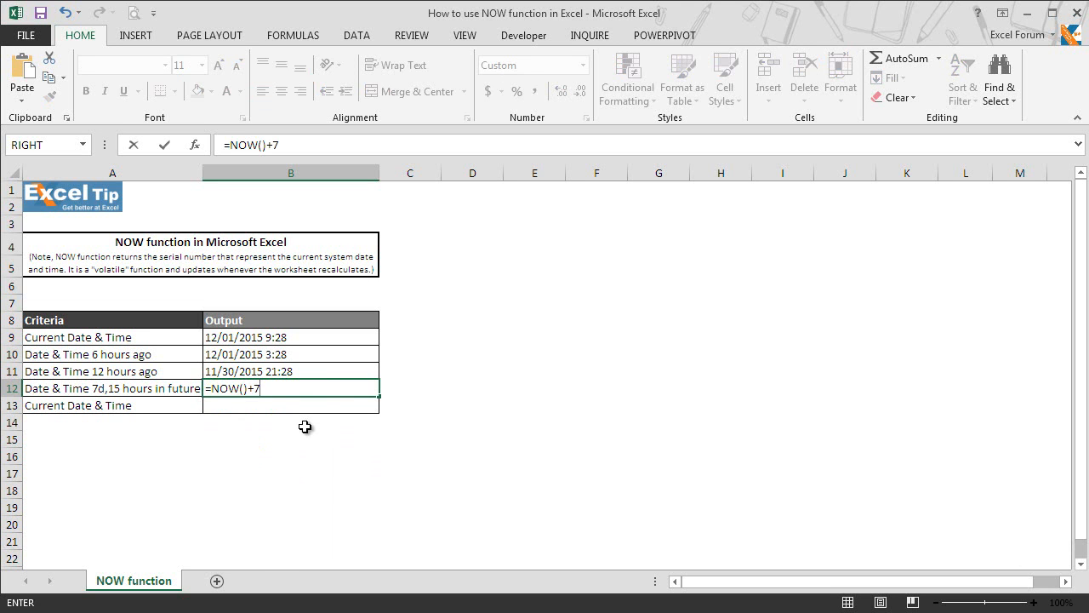
{"action": "type", "text": "+"}
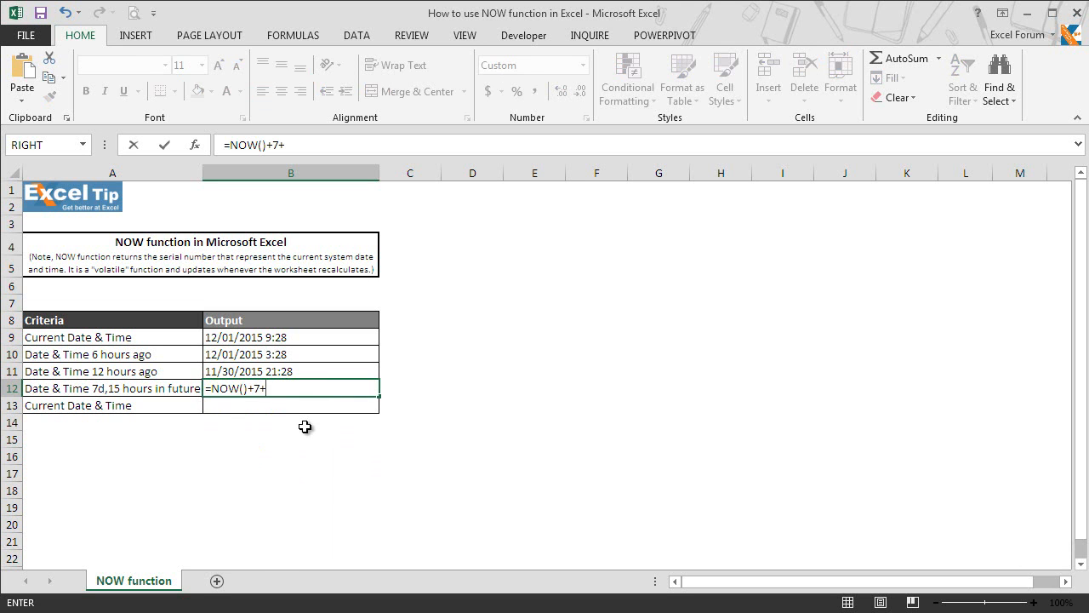
{"action": "type", "text": "("}
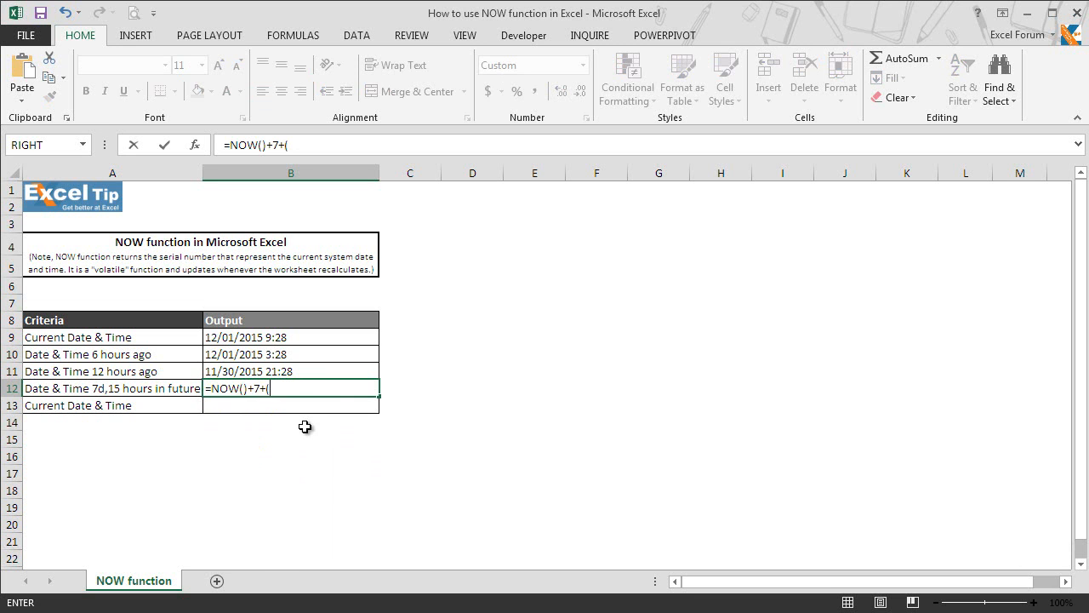
{"action": "type", "text": "1/"}
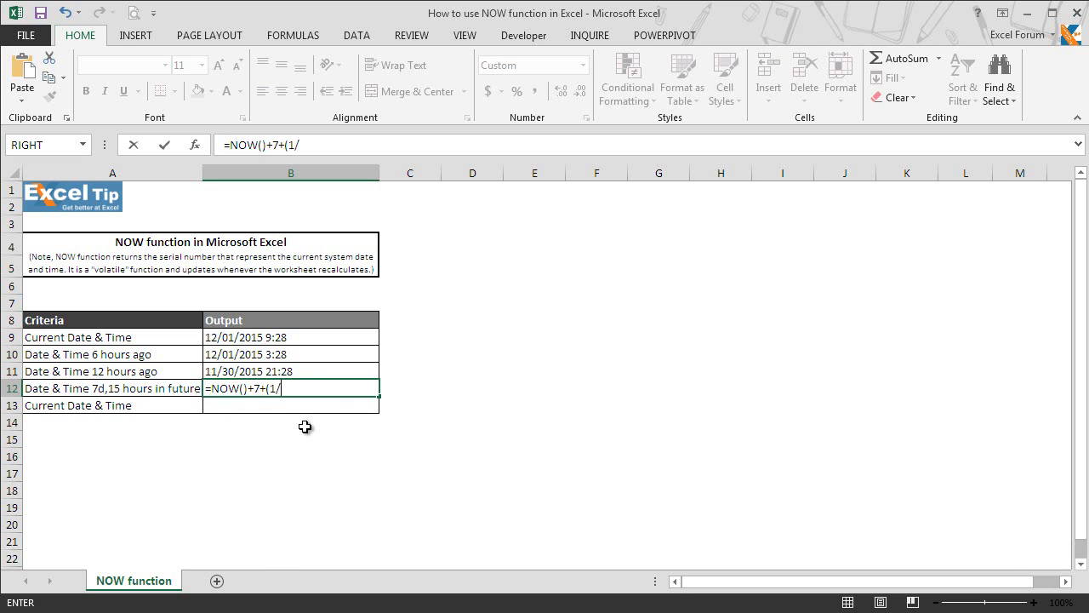
{"action": "type", "text": "24"}
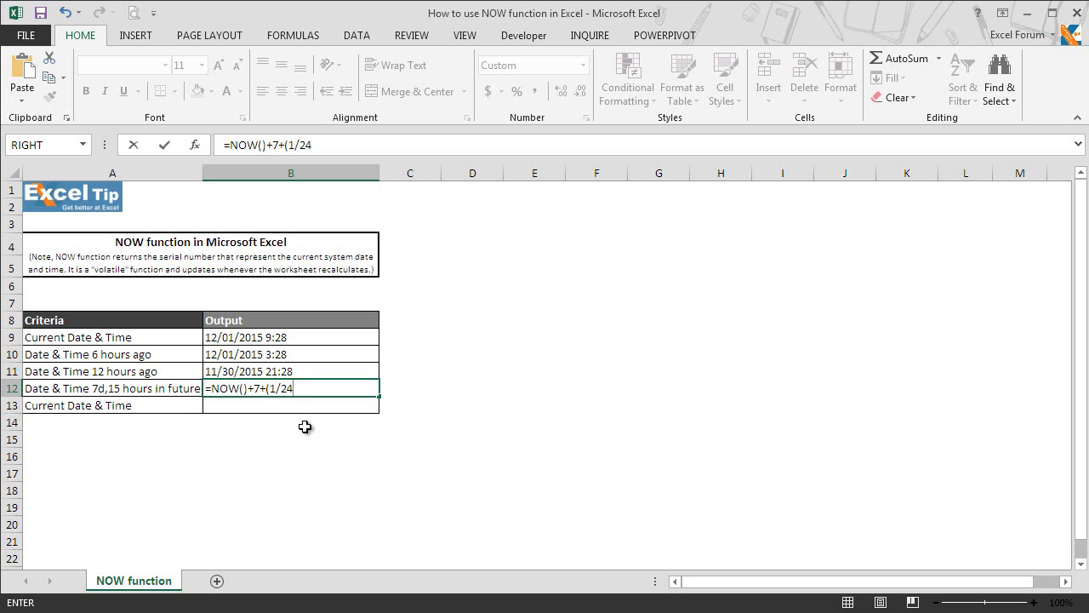
{"action": "type", "text": "*15"}
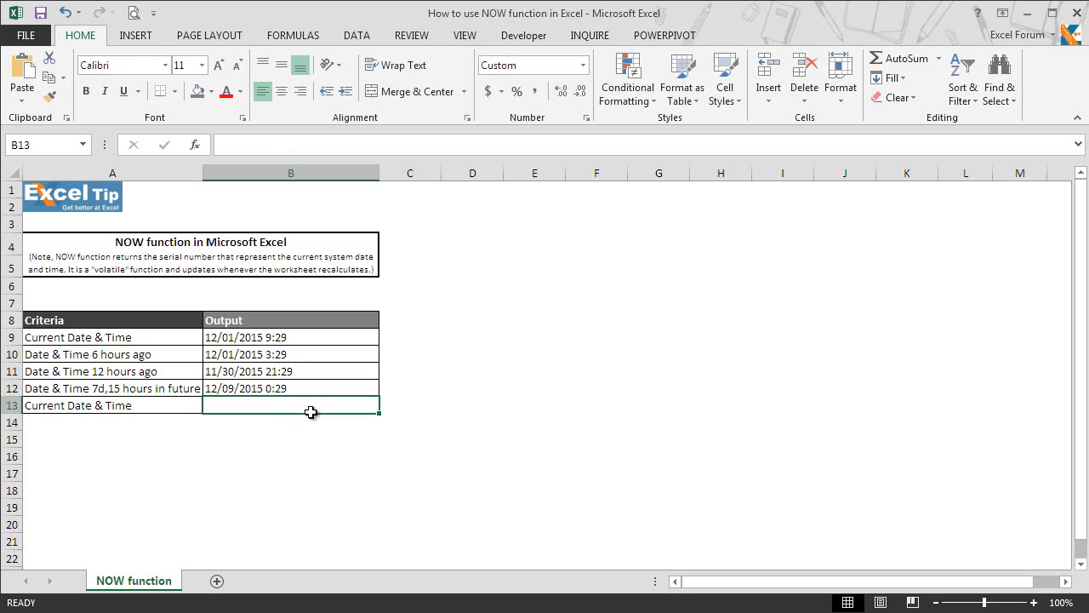
{"action": "mouse_move", "coordinate": [320, 388]}
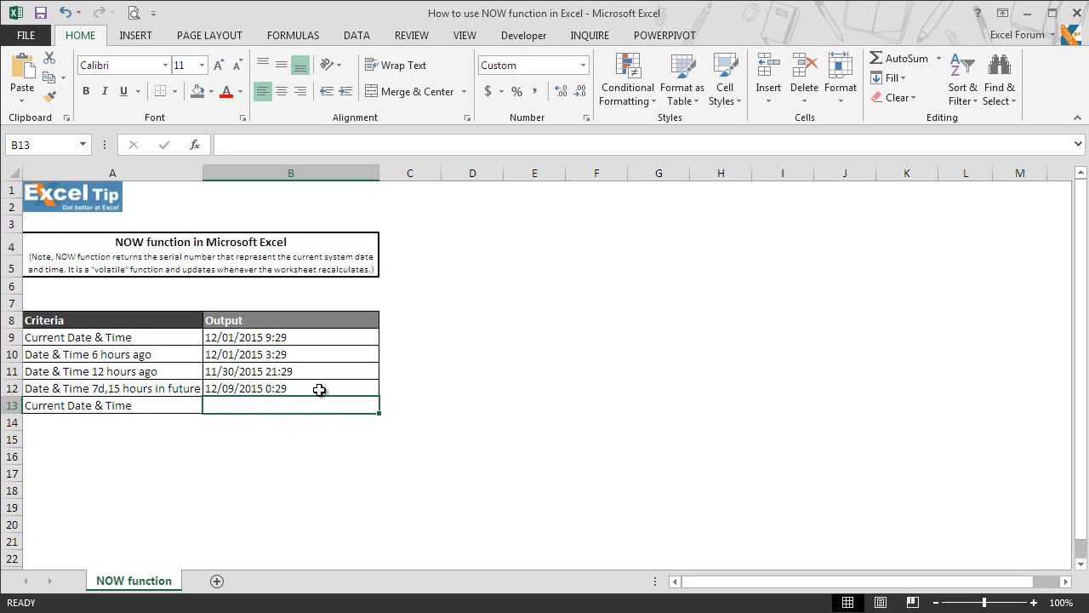
{"action": "mouse_move", "coordinate": [313, 389]}
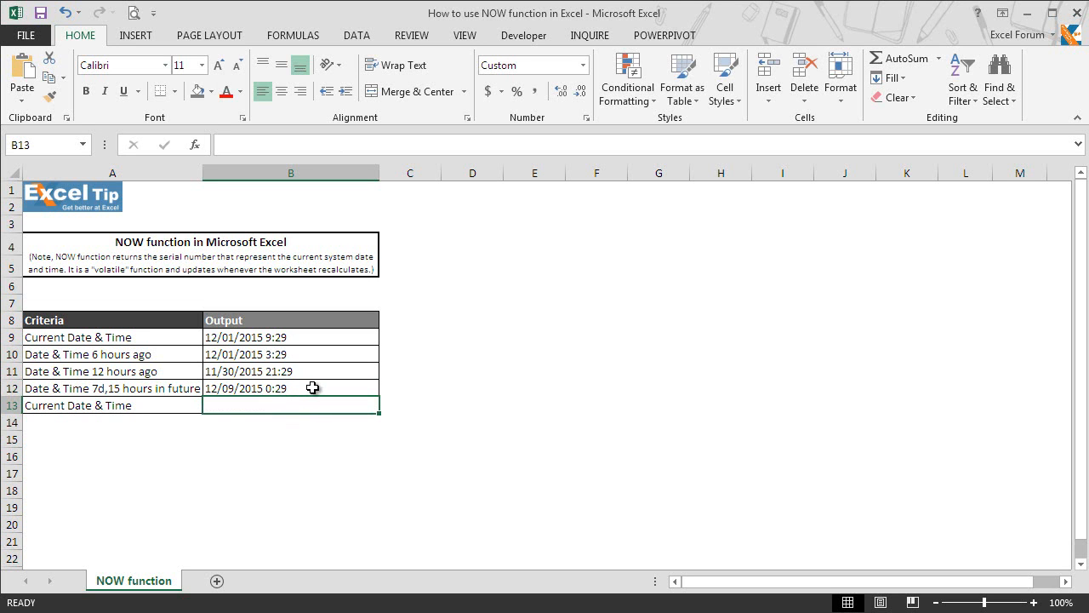
{"action": "mouse_move", "coordinate": [313, 387]}
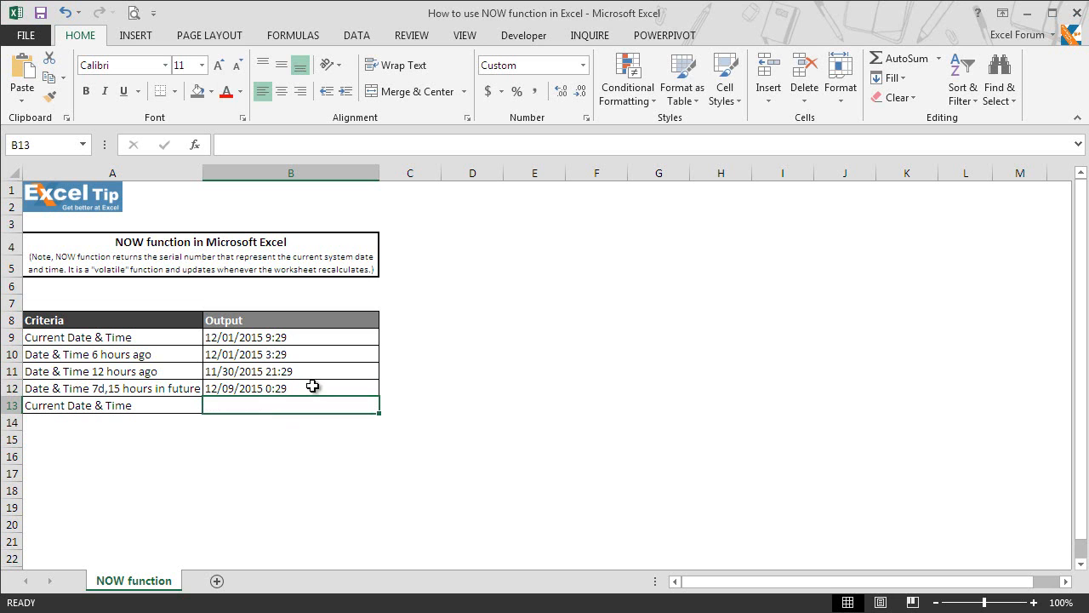
{"action": "mouse_move", "coordinate": [314, 378]}
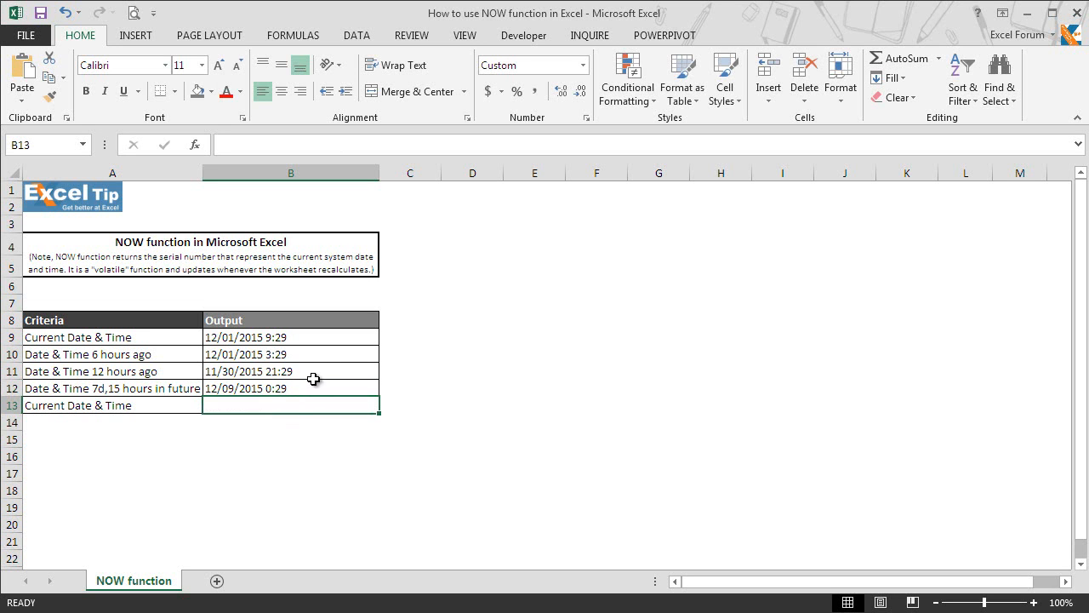
{"action": "mouse_move", "coordinate": [315, 386]}
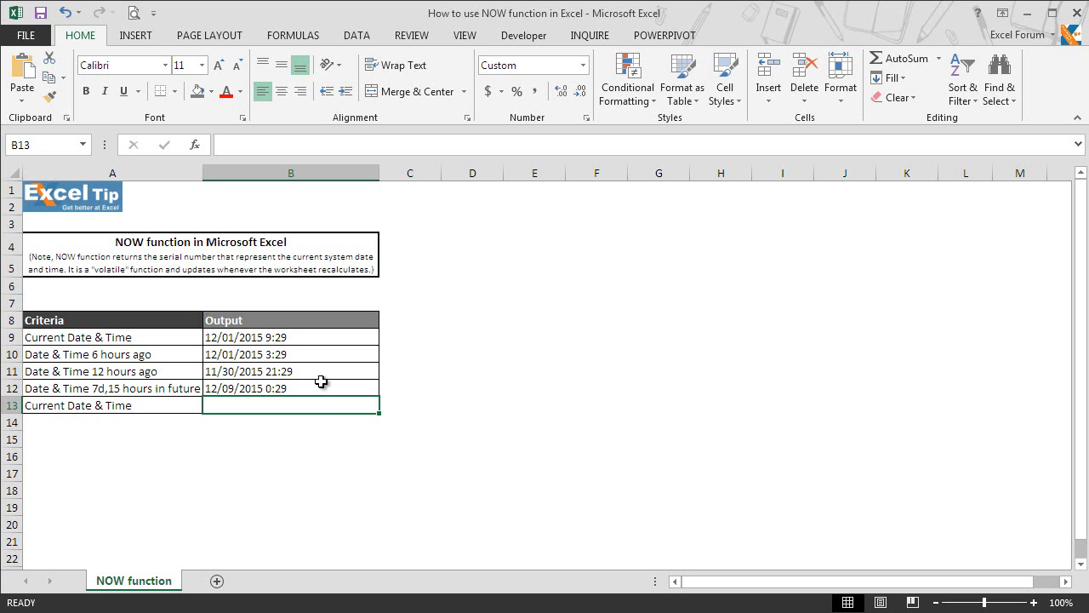
- Insert a static date and time in B13 with Ctrl+; and Ctrl+Shift+;, then select B15
{"action": "key", "text": "ctrl+;"}
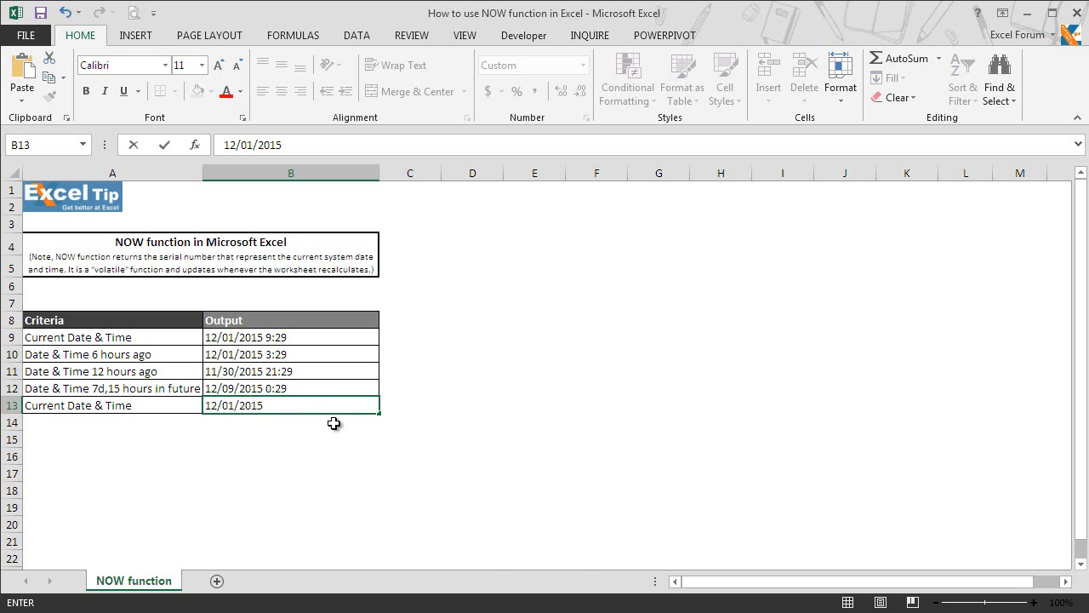
{"action": "key", "text": "ctrl+shift+;"}
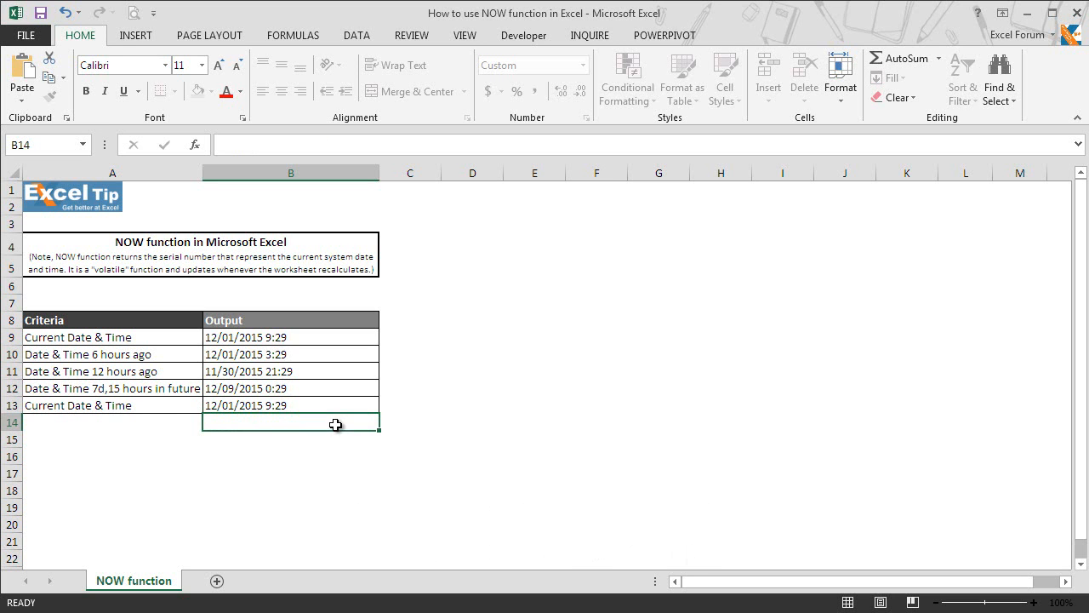
{"action": "left_click", "coordinate": [291, 439]}
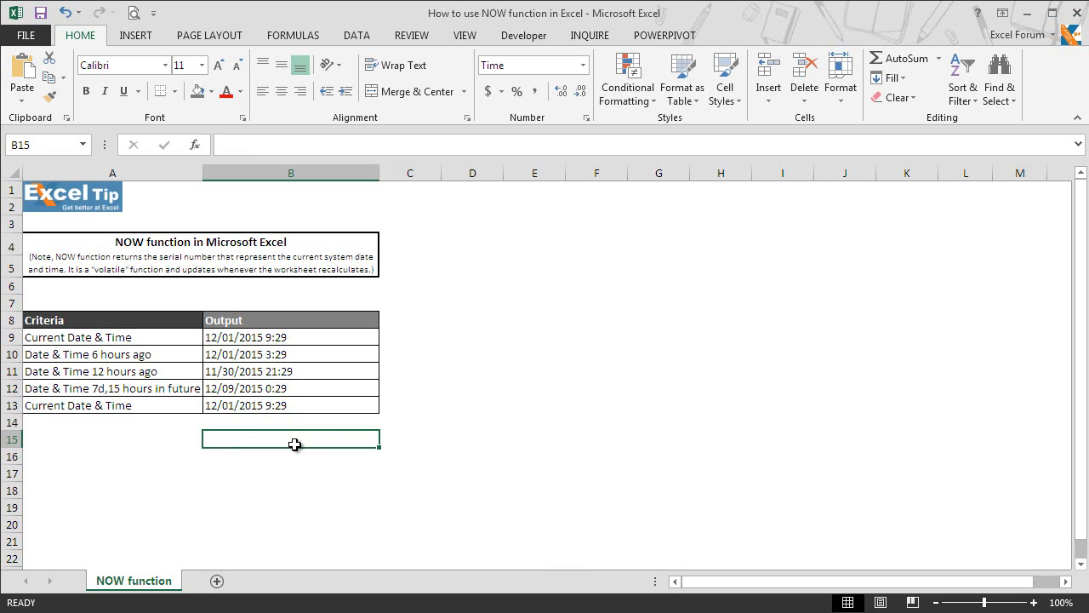